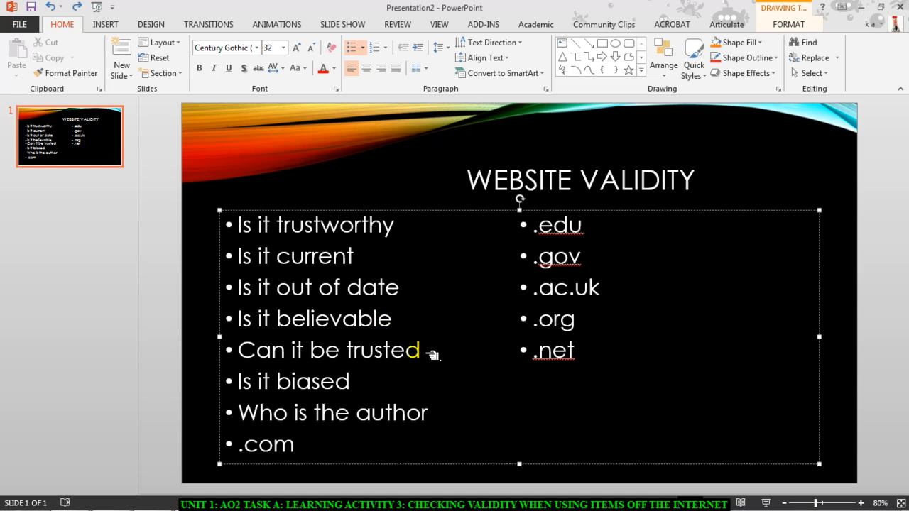
pyautogui.moveTo(355, 386)
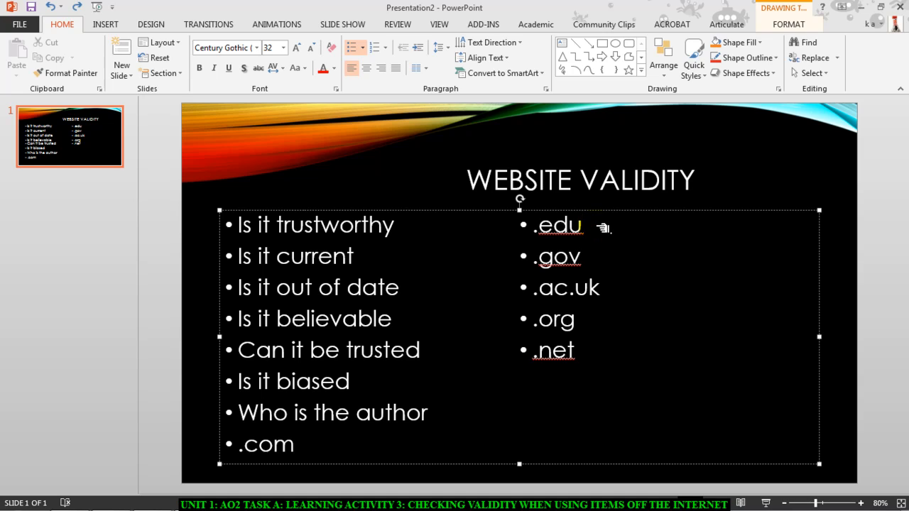
pyautogui.moveTo(594, 251)
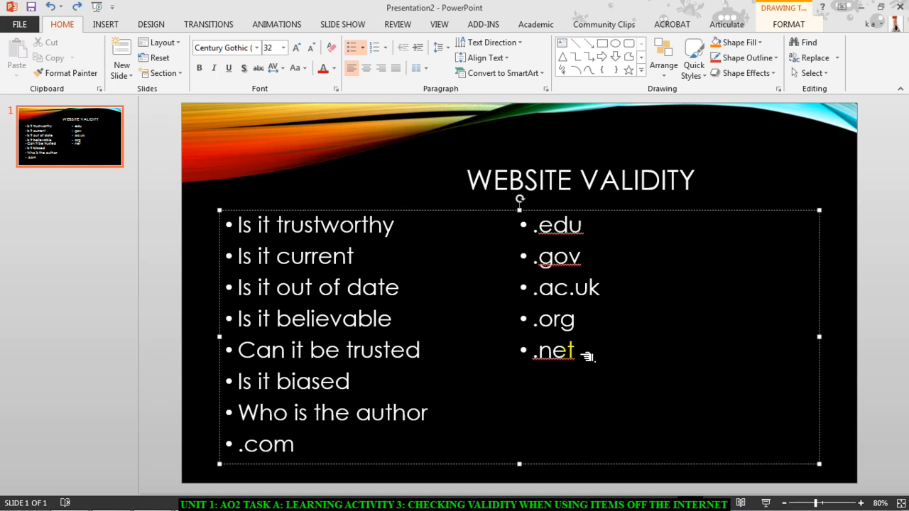
# Bring up Evaluating Websites.pdf in Chrome and scroll through its site-judging questions.
pyautogui.click(10, 504)
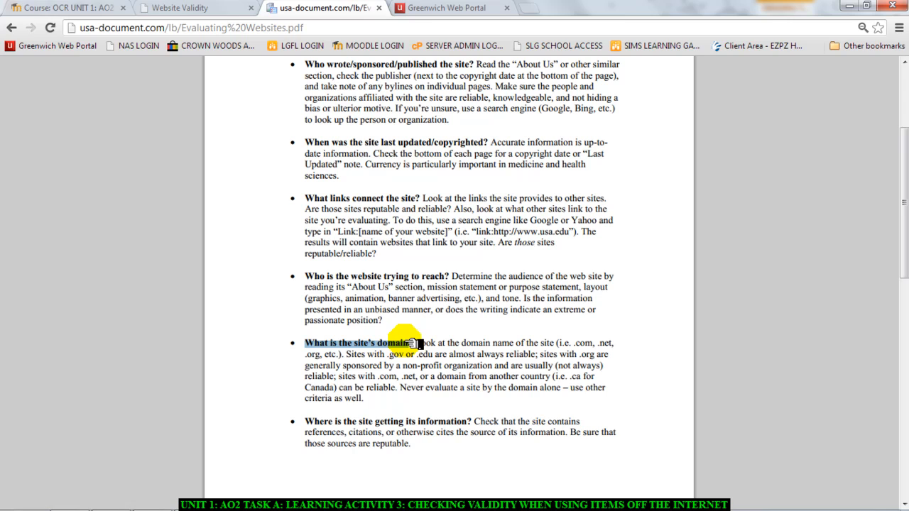
pyautogui.moveTo(316, 426)
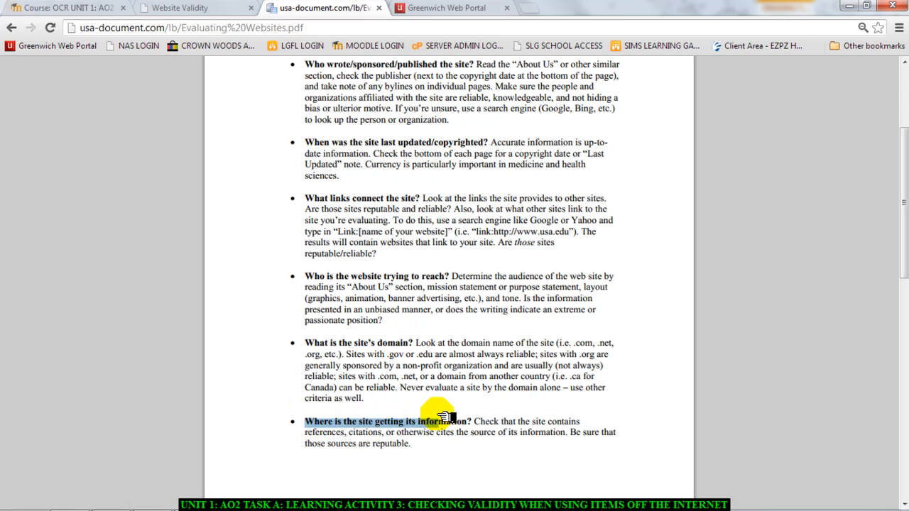
pyautogui.moveTo(472, 417)
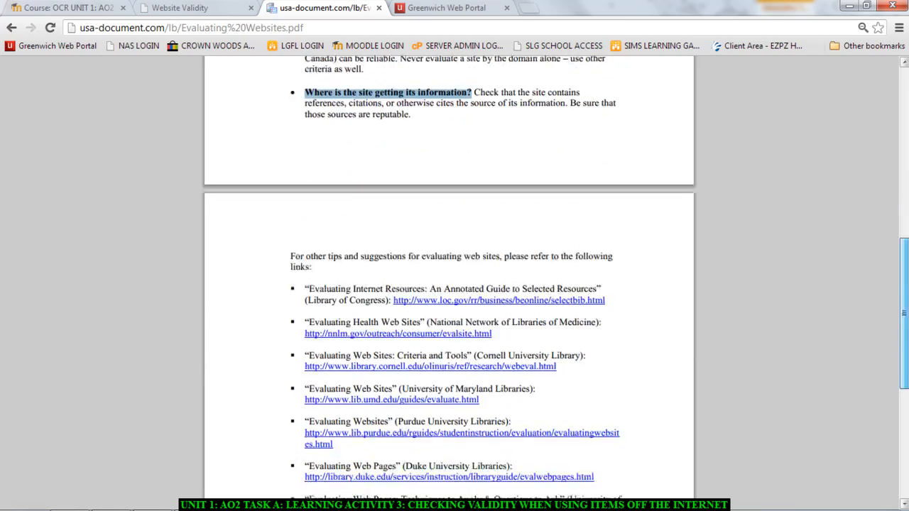
pyautogui.scroll(3)
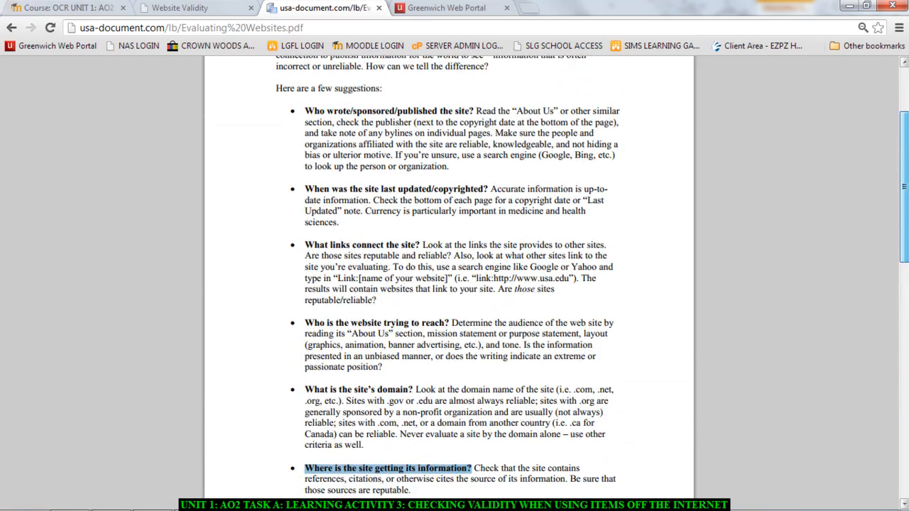
pyautogui.scroll(-3)
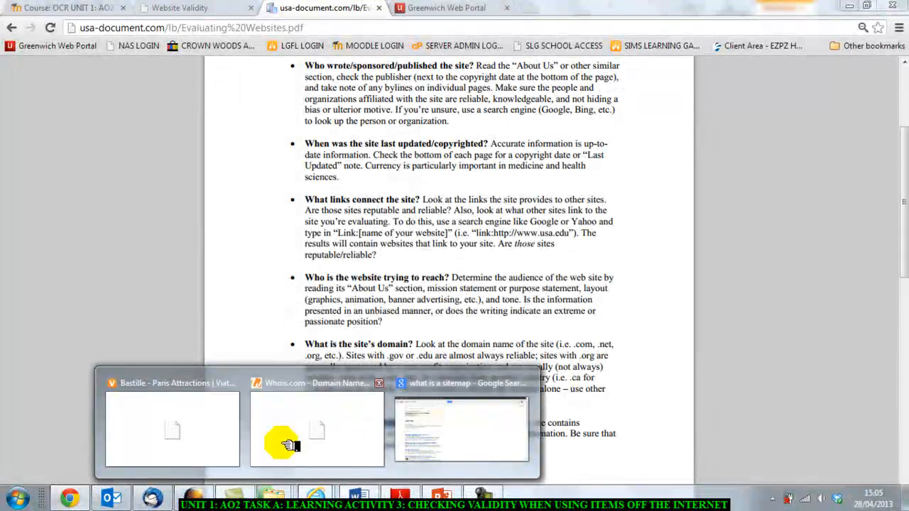
# Return to Internet Explorer and show page 2 of the BASTILLE france search results.
pyautogui.click(483, 429)
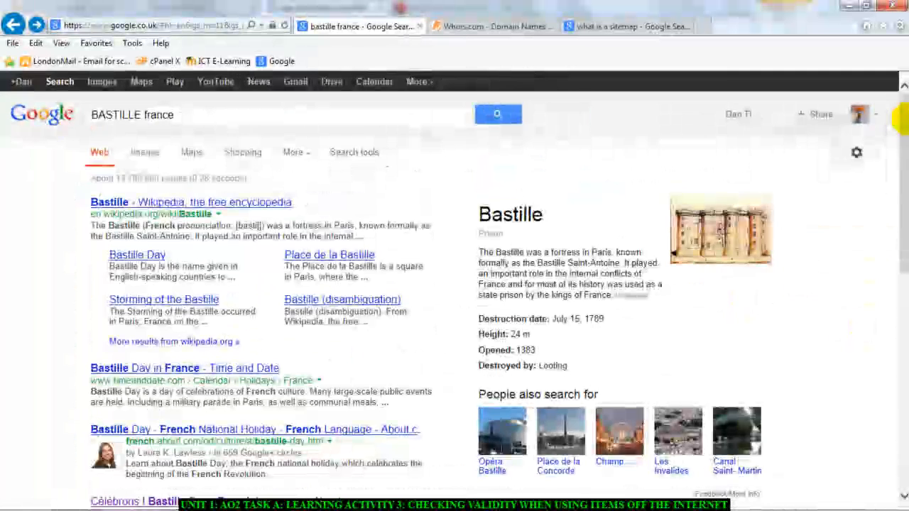
pyautogui.click(183, 114)
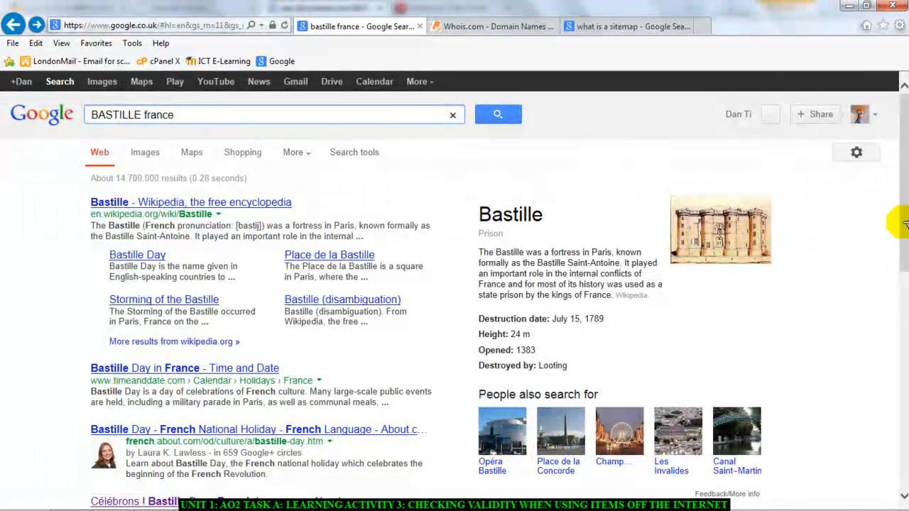
pyautogui.scroll(-3)
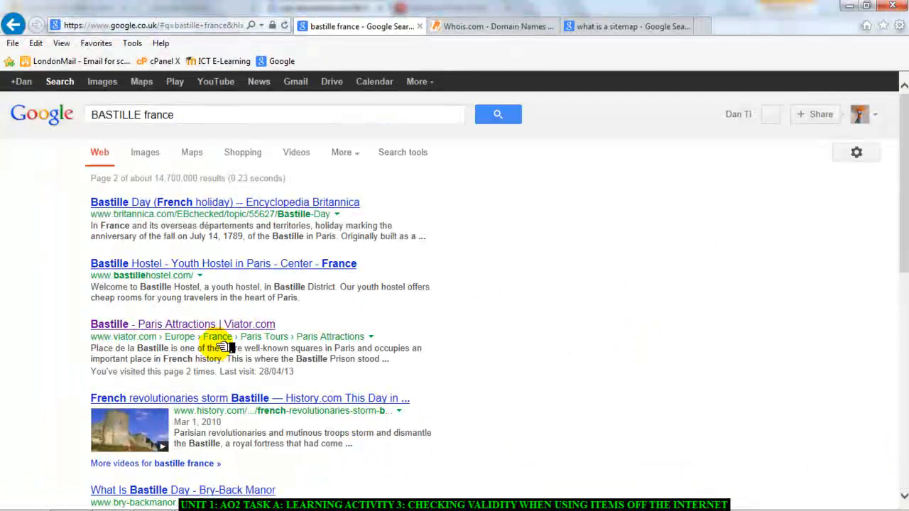
pyautogui.moveTo(203, 323)
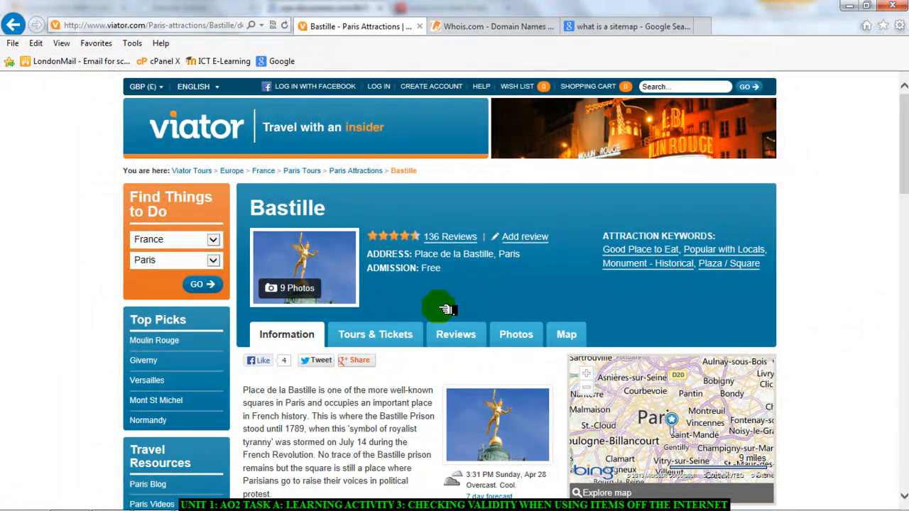
# Scroll the Viator Bastille page and select its viator.com web address.
pyautogui.scroll(-3)
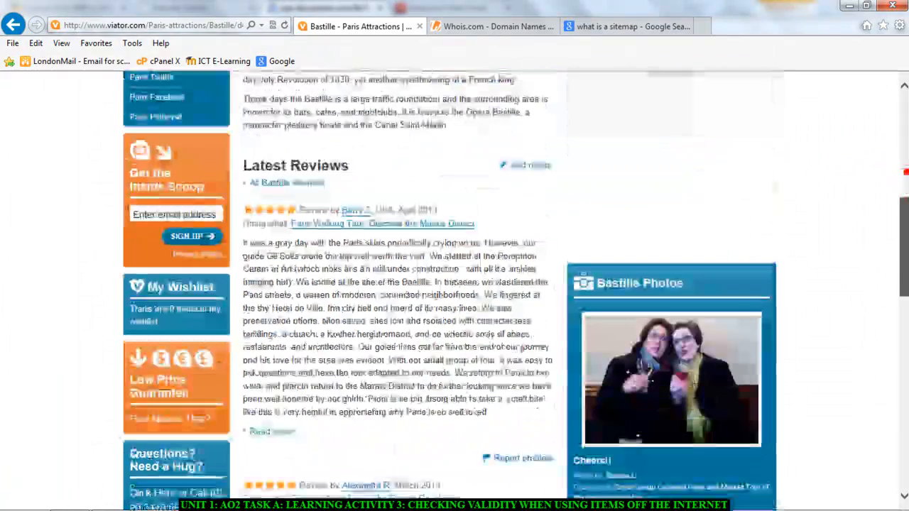
pyautogui.scroll(-3)
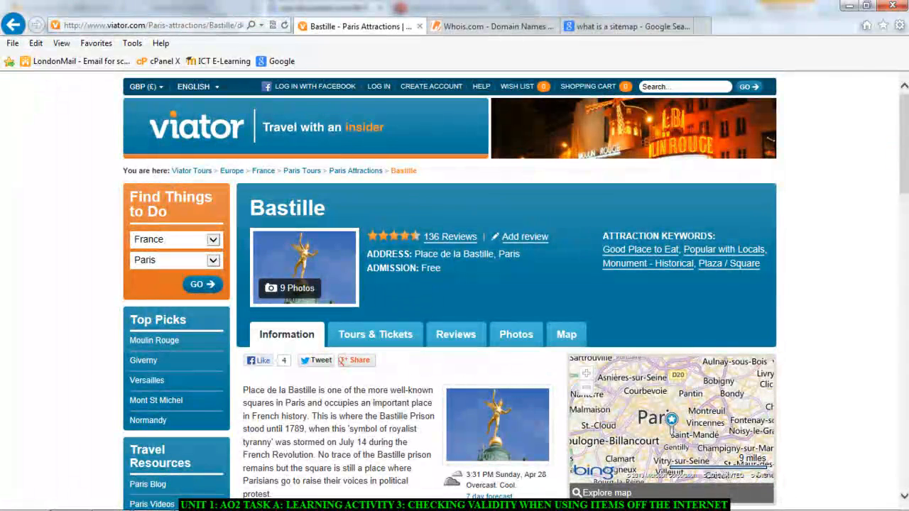
pyautogui.click(142, 25)
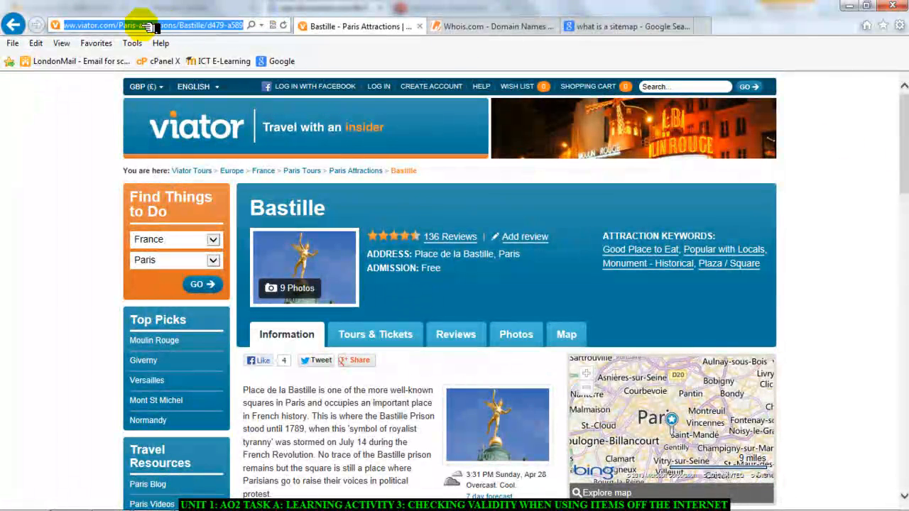
pyautogui.click(114, 26)
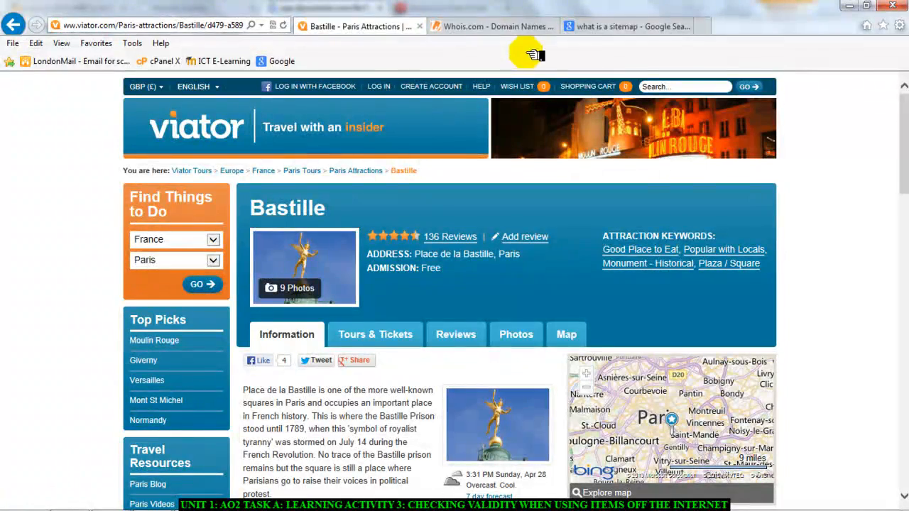
pyautogui.scroll(-3)
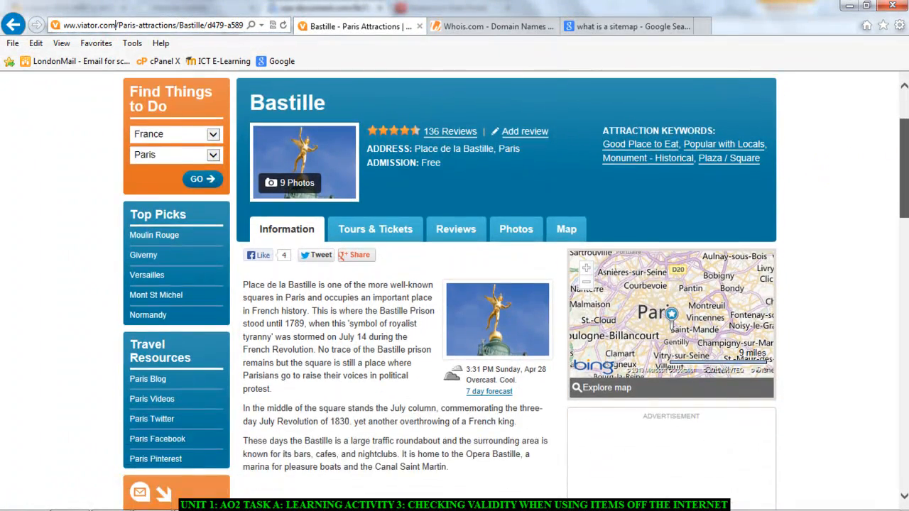
pyautogui.scroll(-3)
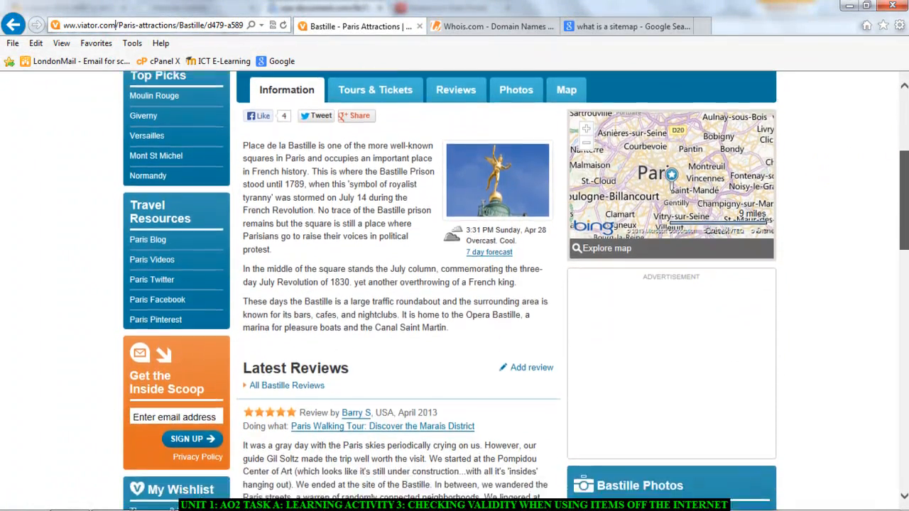
pyautogui.scroll(-3)
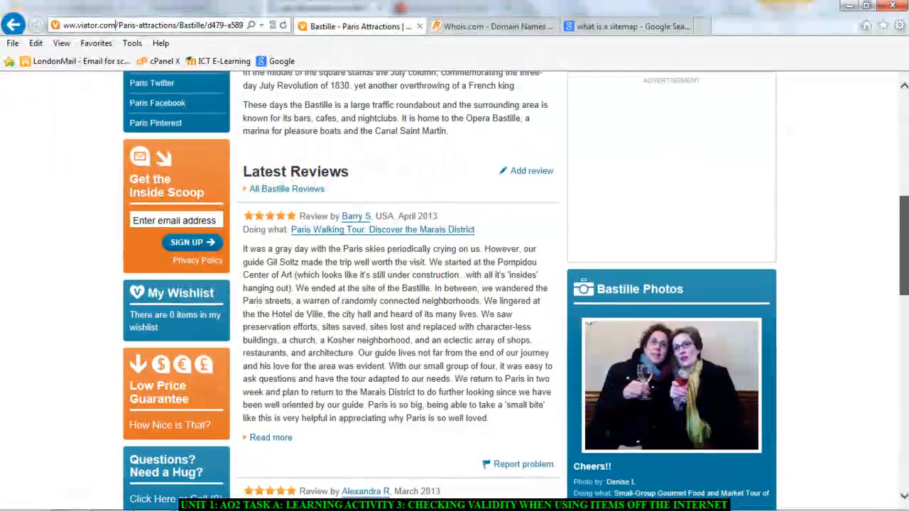
pyautogui.scroll(-3)
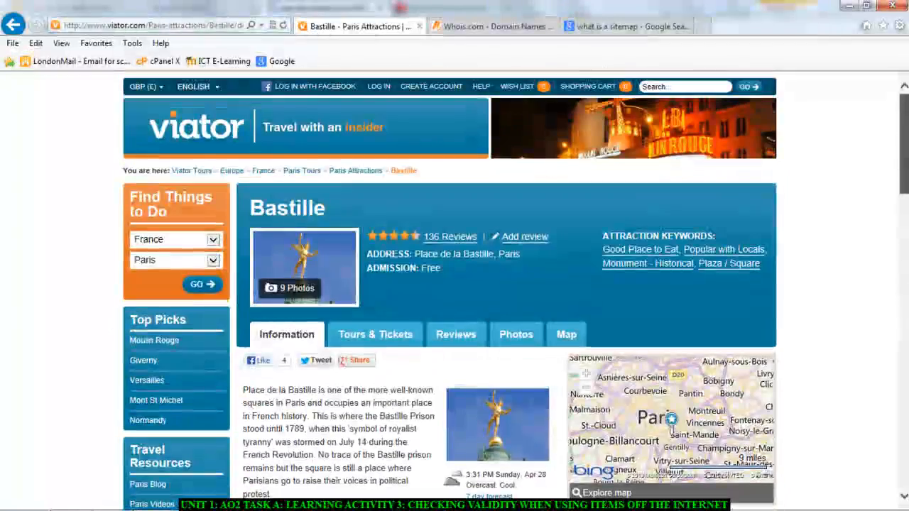
# Scroll the Viator Bastille page past the reviews to the Site Map and copyright footer.
pyautogui.scroll(-3)
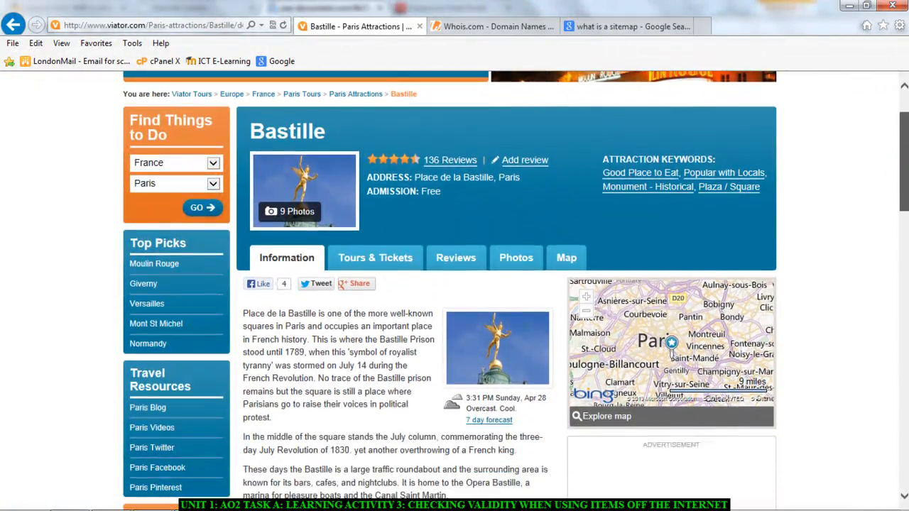
pyautogui.scroll(-3)
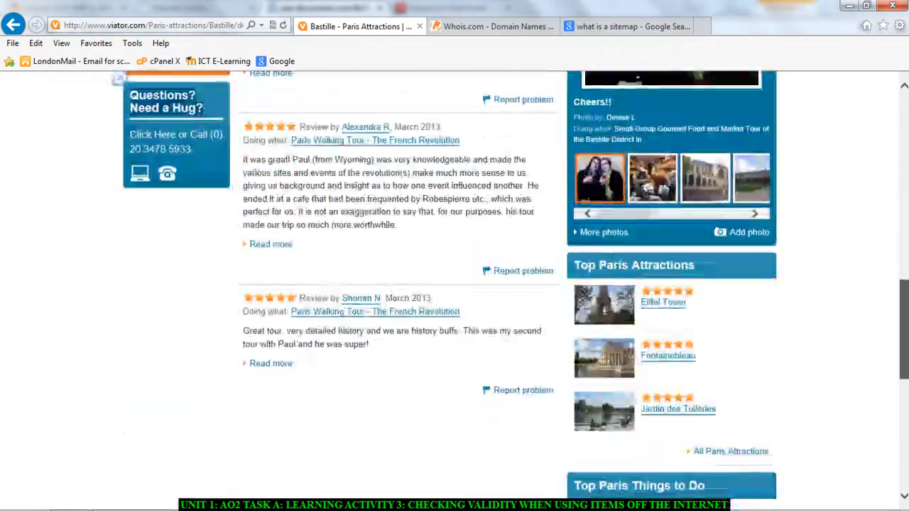
pyautogui.scroll(3)
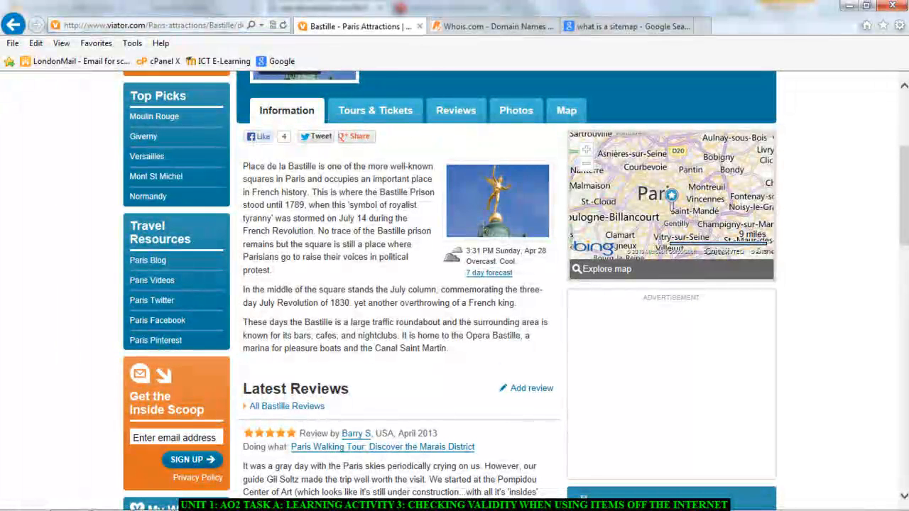
pyautogui.moveTo(893, 216)
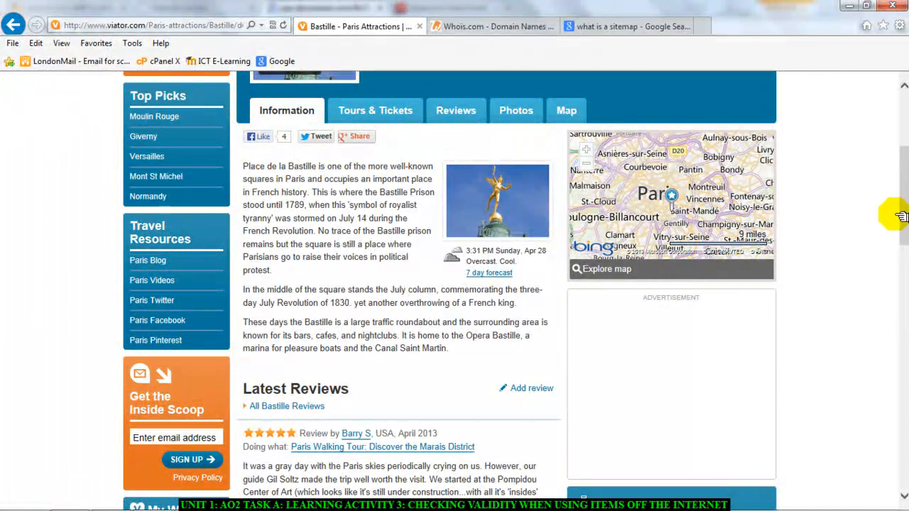
pyautogui.scroll(-3)
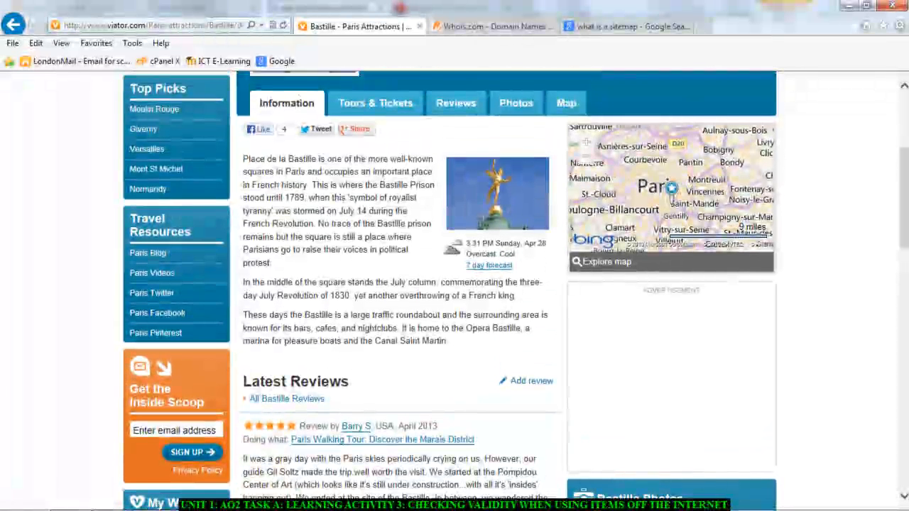
pyautogui.scroll(-3)
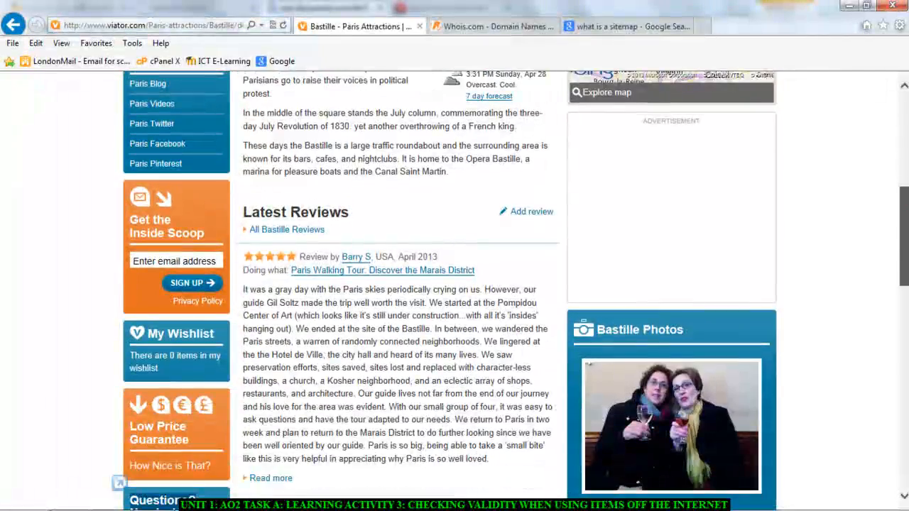
pyautogui.scroll(-3)
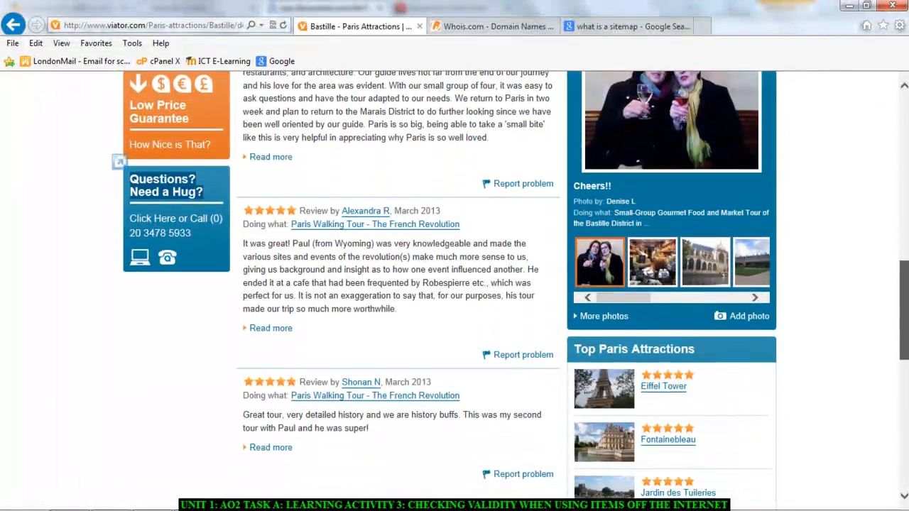
pyautogui.scroll(-3)
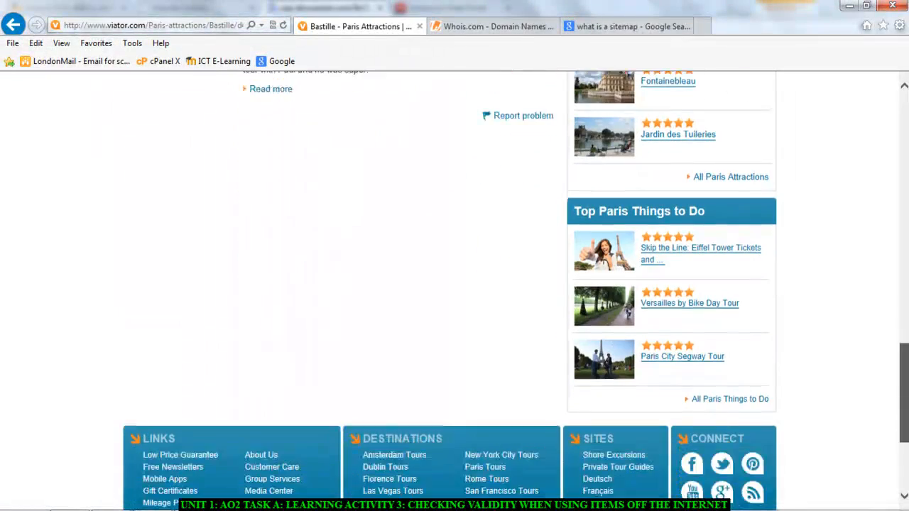
pyautogui.scroll(-3)
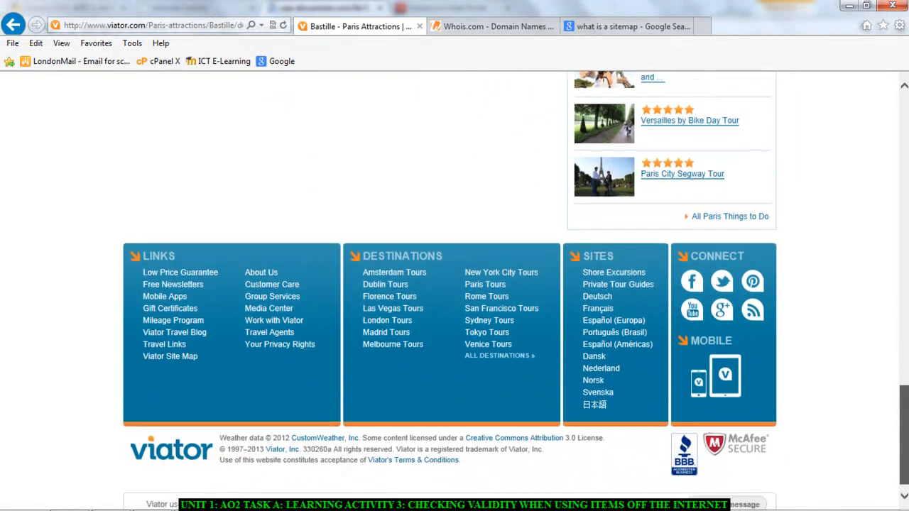
pyautogui.scroll(-3)
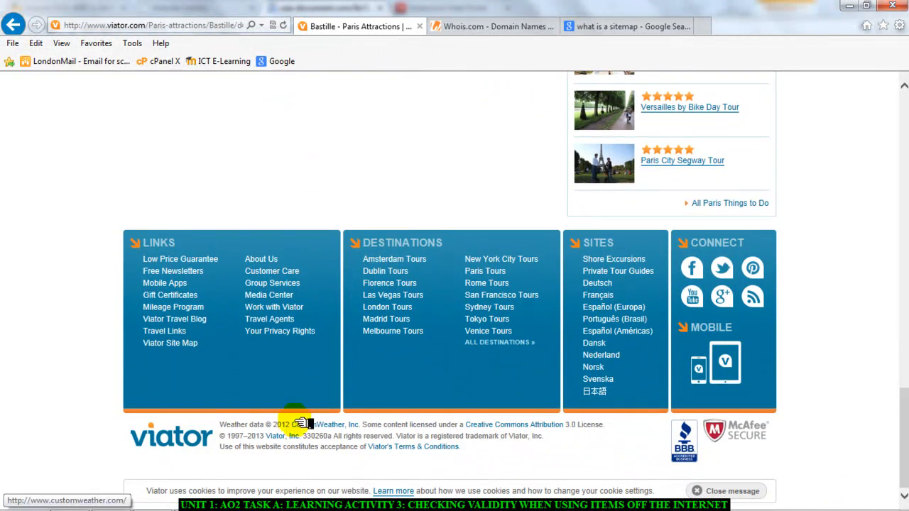
pyautogui.moveTo(298, 424); pyautogui.dragTo(359, 447)
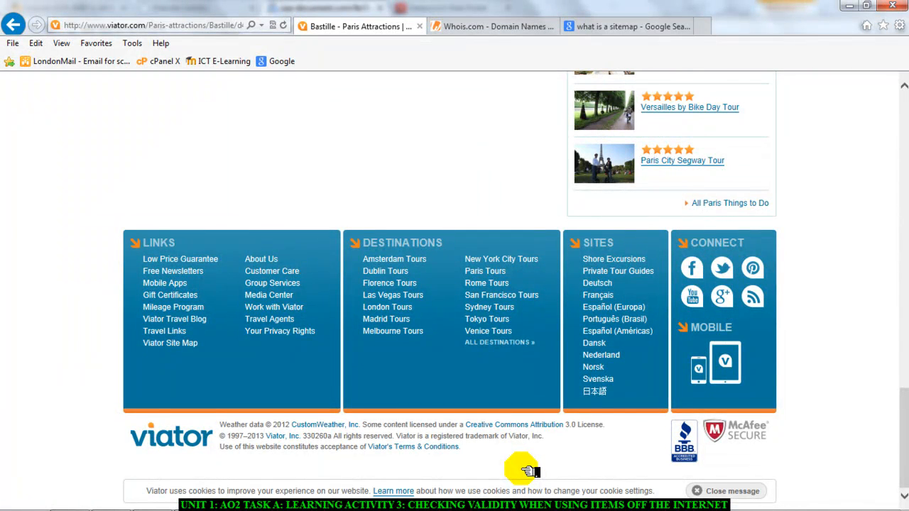
pyautogui.moveTo(127, 319)
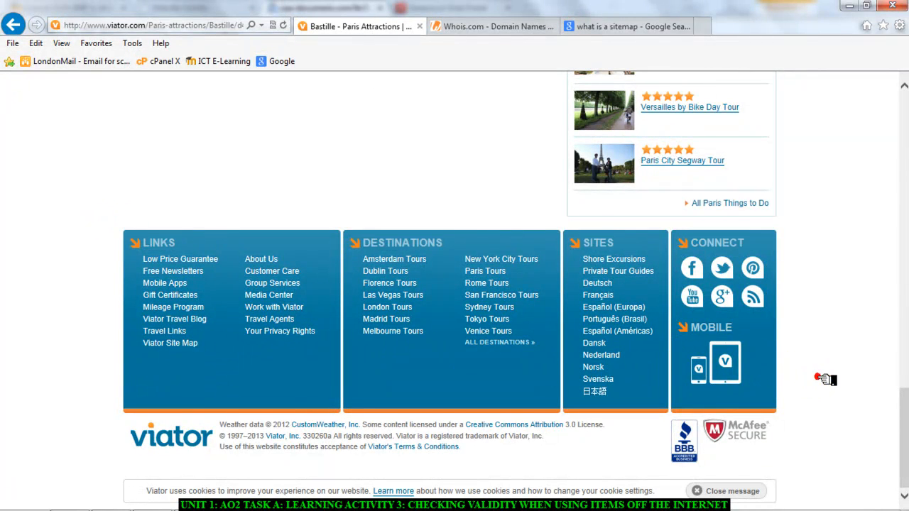
pyautogui.moveTo(272, 271)
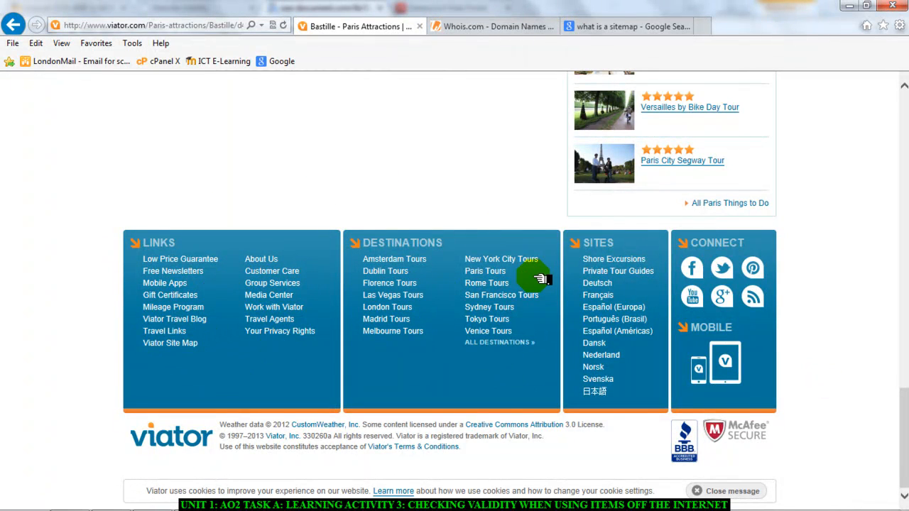
pyautogui.moveTo(804, 348)
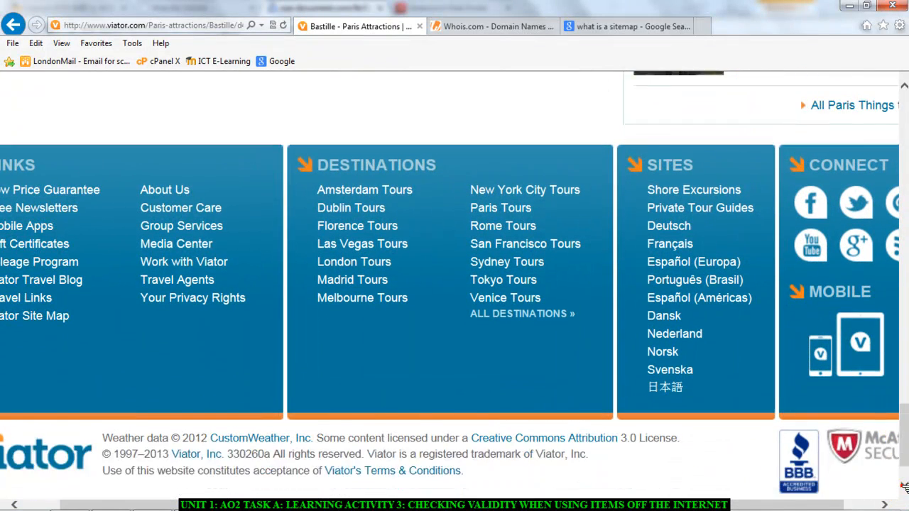
# Scroll the enlarged Viator footer to the copyright and licence credit lines.
pyautogui.scroll(-3)
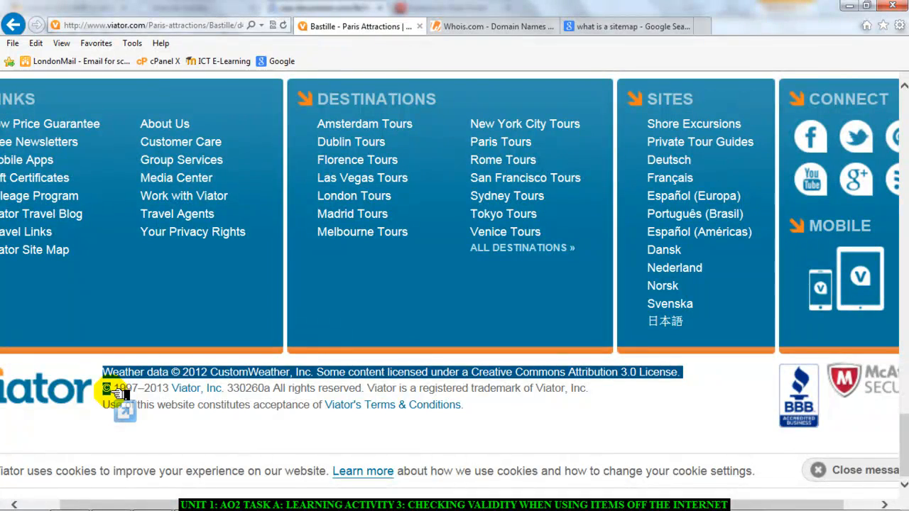
pyautogui.moveTo(245, 469)
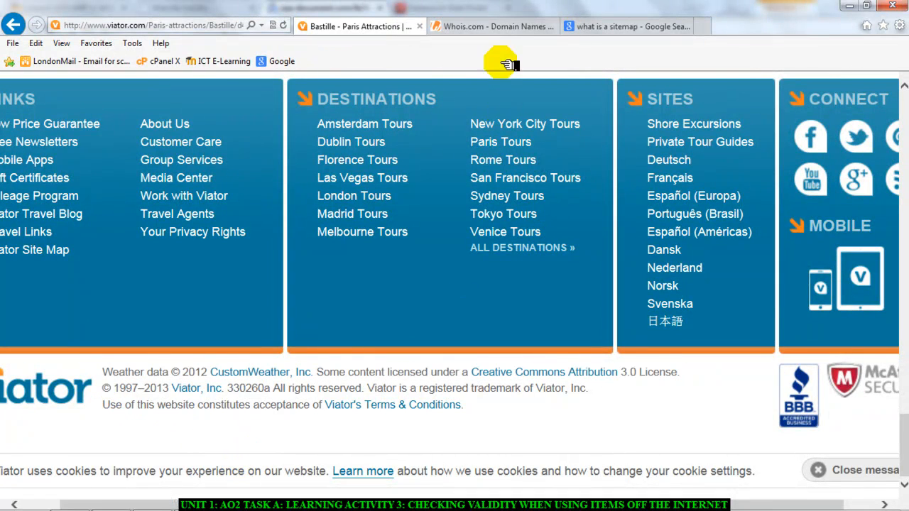
pyautogui.moveTo(504, 26)
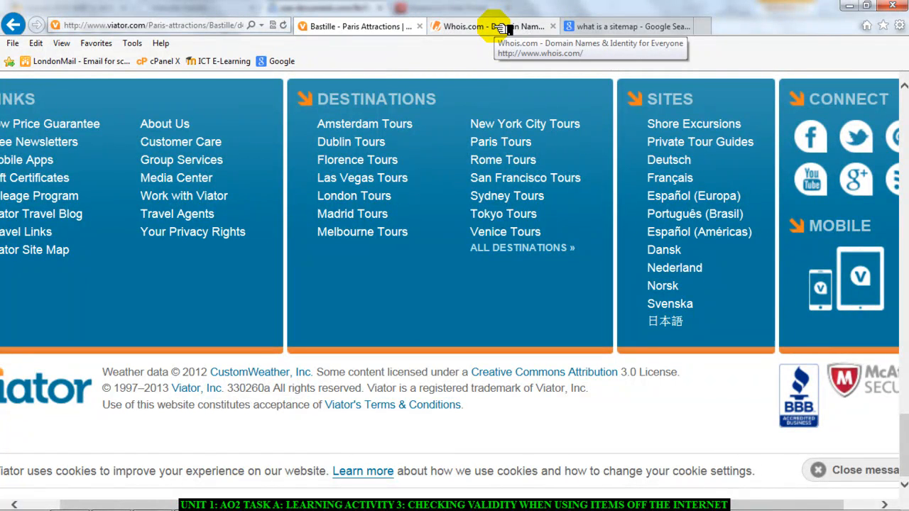
# Paste the Viator Bastille page address into Whois.com and run a Whois Lookup.
pyautogui.click(501, 26)
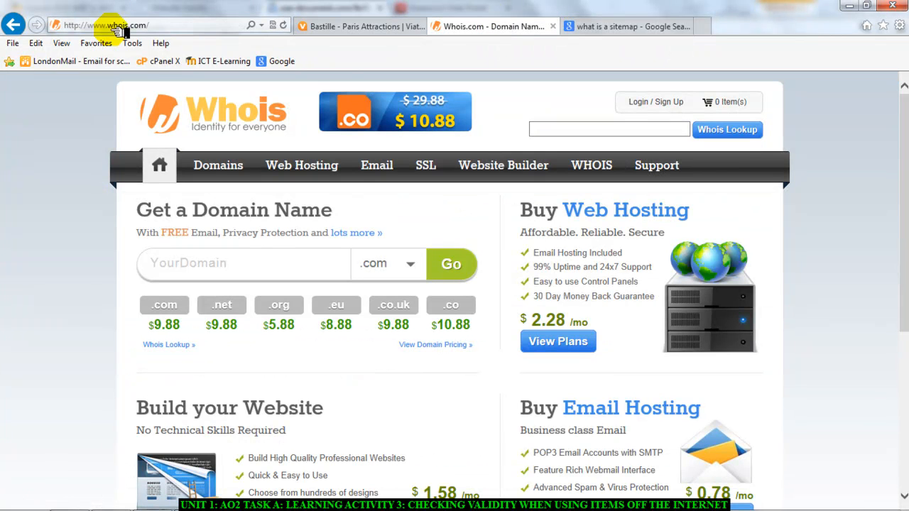
pyautogui.click(114, 21)
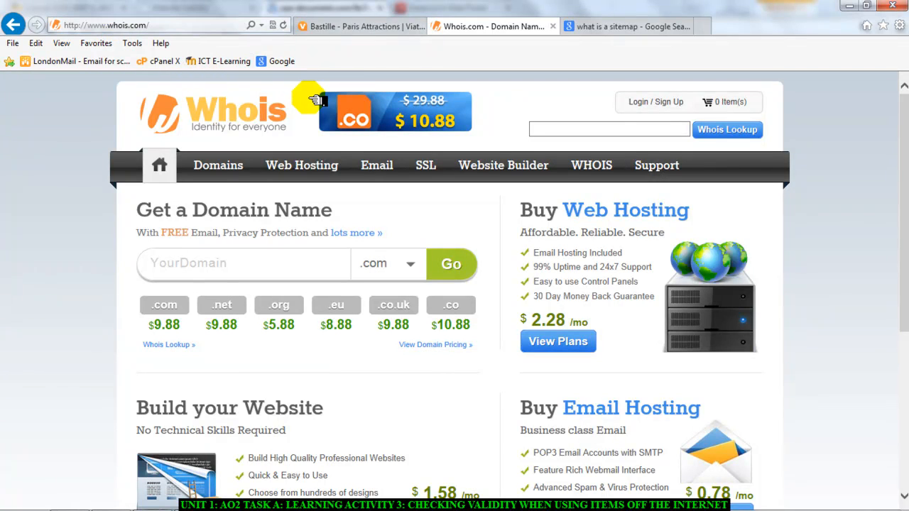
pyautogui.click(358, 26)
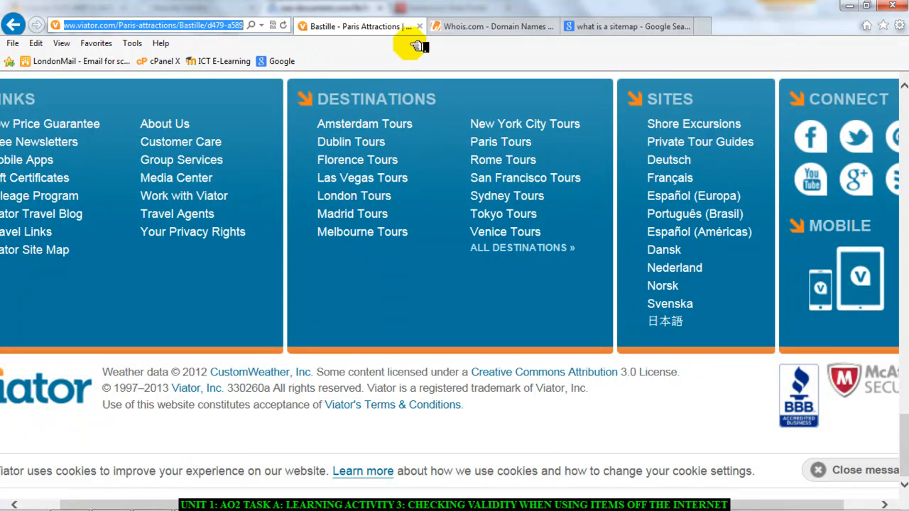
pyautogui.click(492, 26)
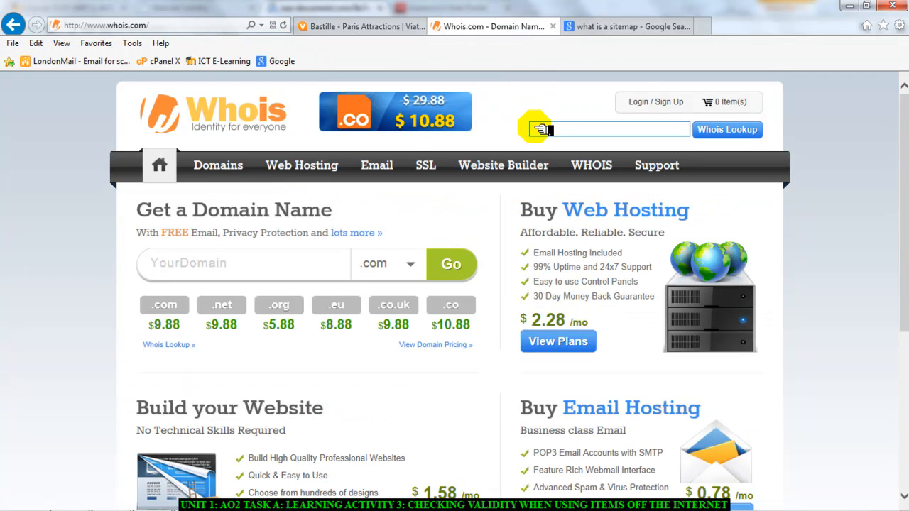
pyautogui.write('ractions/Bastille/d479-a589')
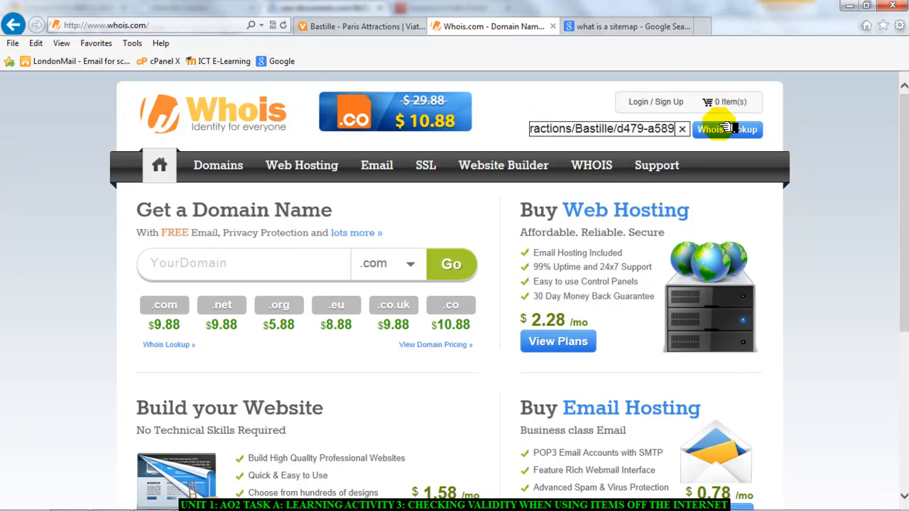
pyautogui.click(727, 129)
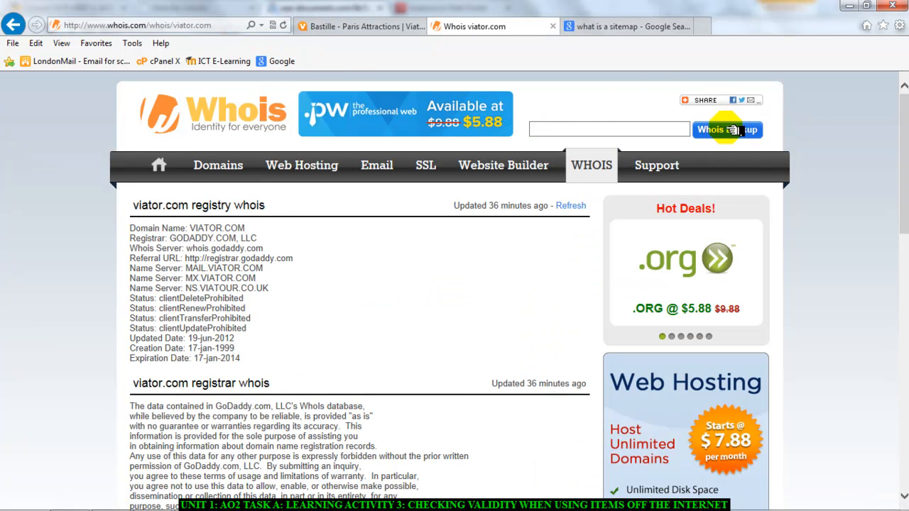
# Scroll through the viator.com GoDaddy registrar details, then return to the Bastille tab.
pyautogui.scroll(-3)
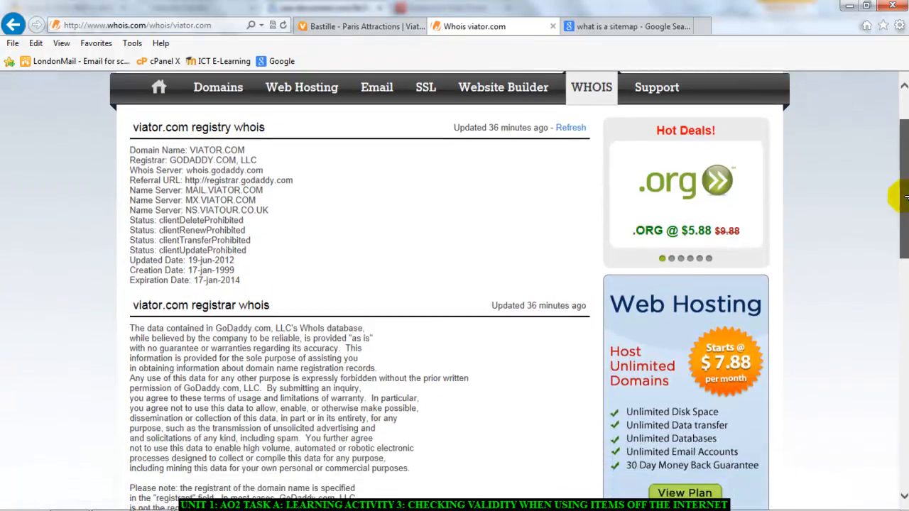
pyautogui.scroll(-3)
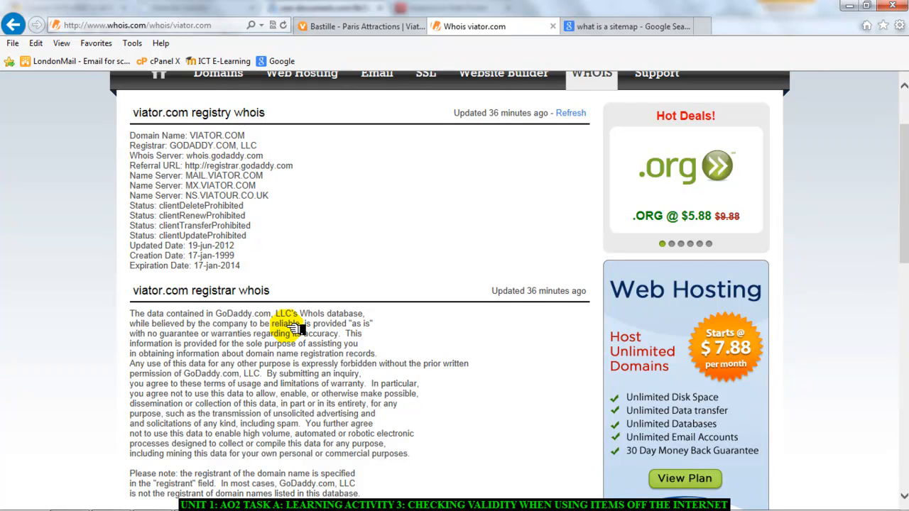
pyautogui.click(359, 27)
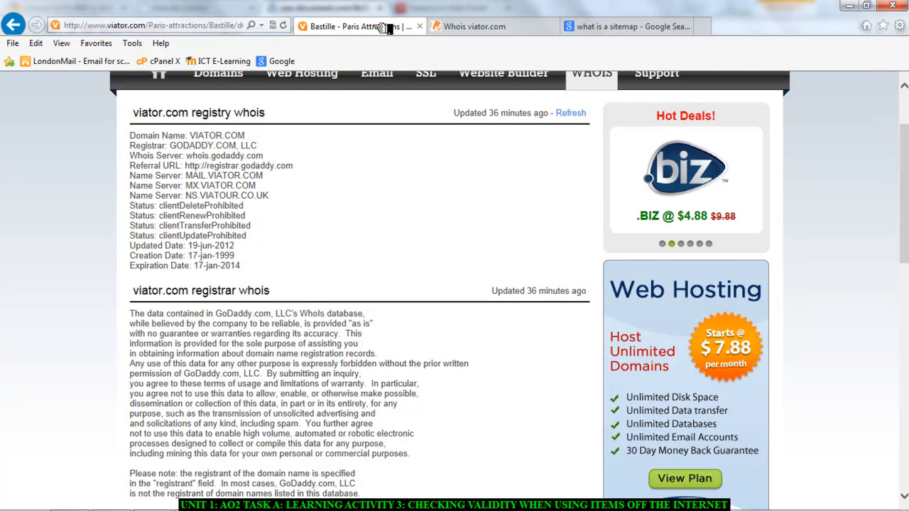
pyautogui.click(359, 26)
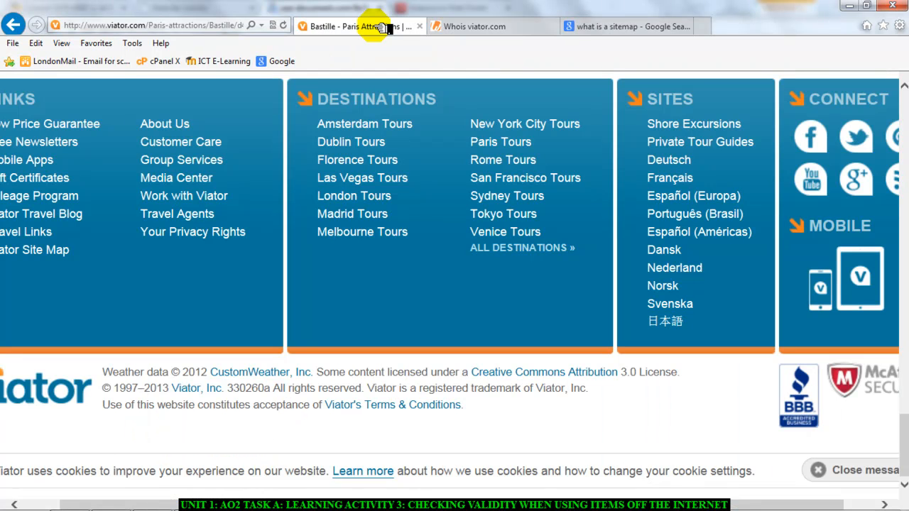